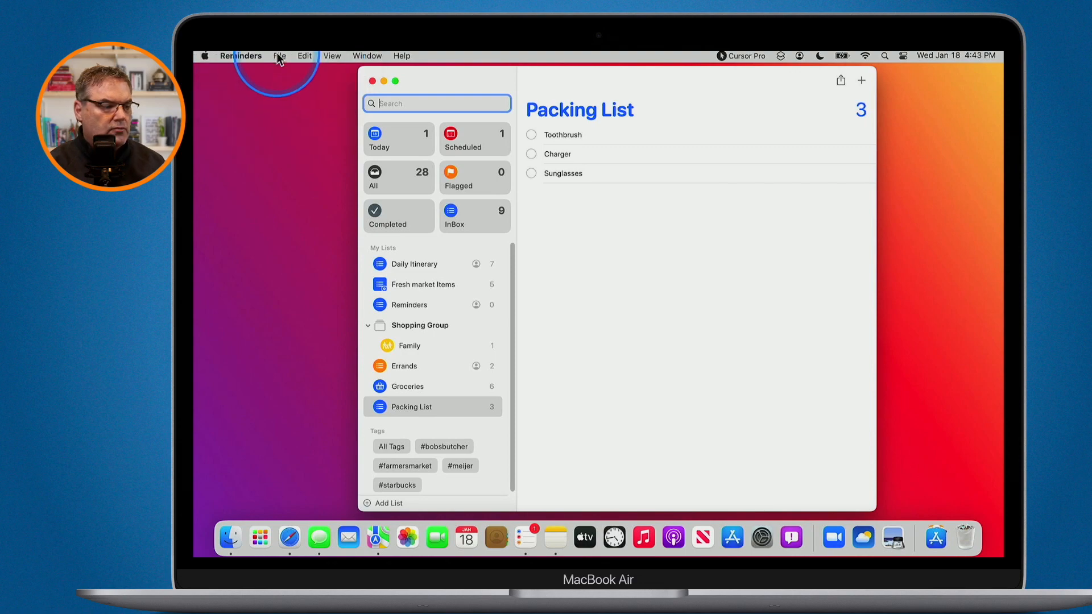
# Step: Save the three-item Packing List (Toothbrush, Charger, Sunglasses) as the template 'Packing List'
pyautogui.click(279, 56)
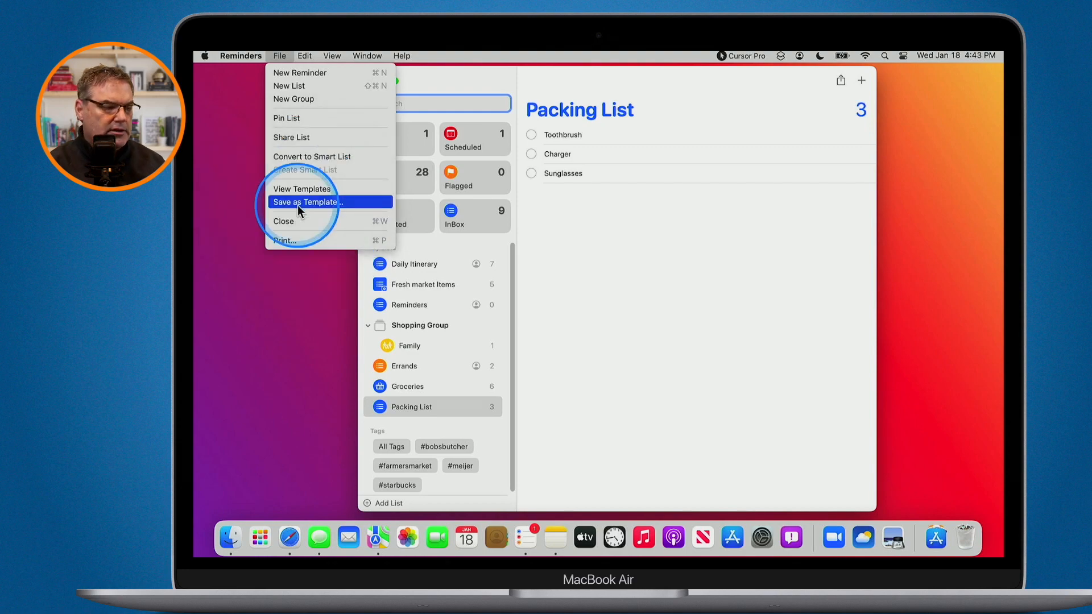
pyautogui.click(305, 202)
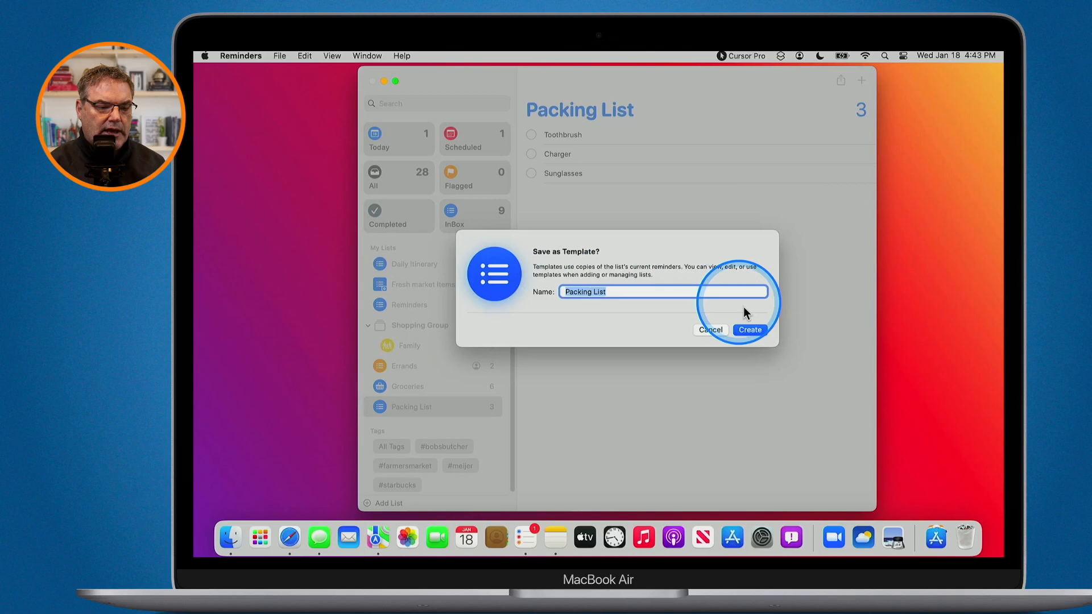
pyautogui.click(750, 330)
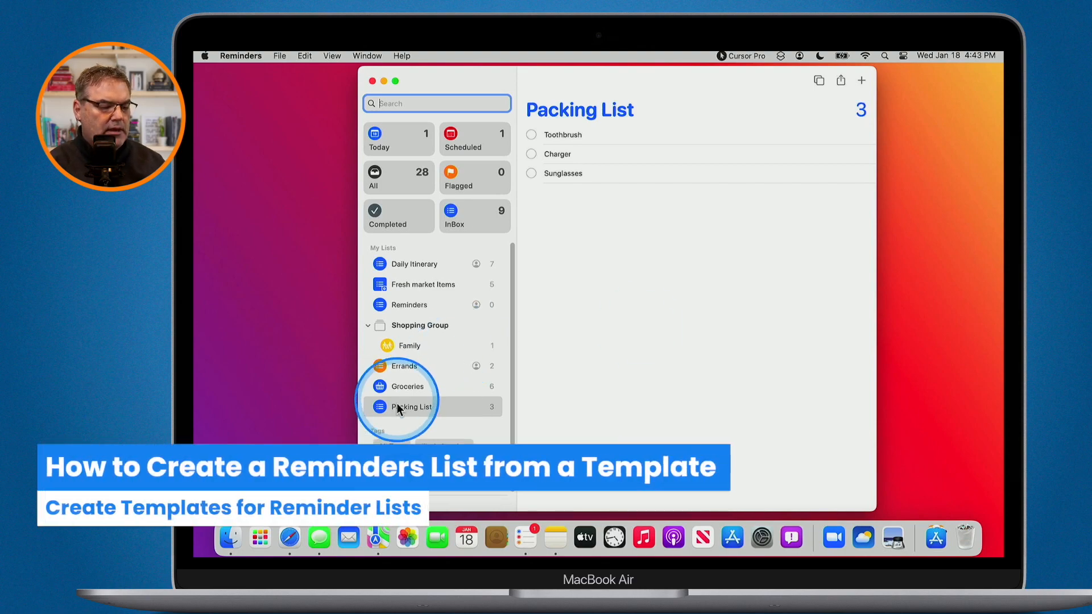
# Step: Generate a new Packing List with Toothbrush, Charger and Sunglasses from the Packing List template
pyautogui.doubleClick(413, 407)
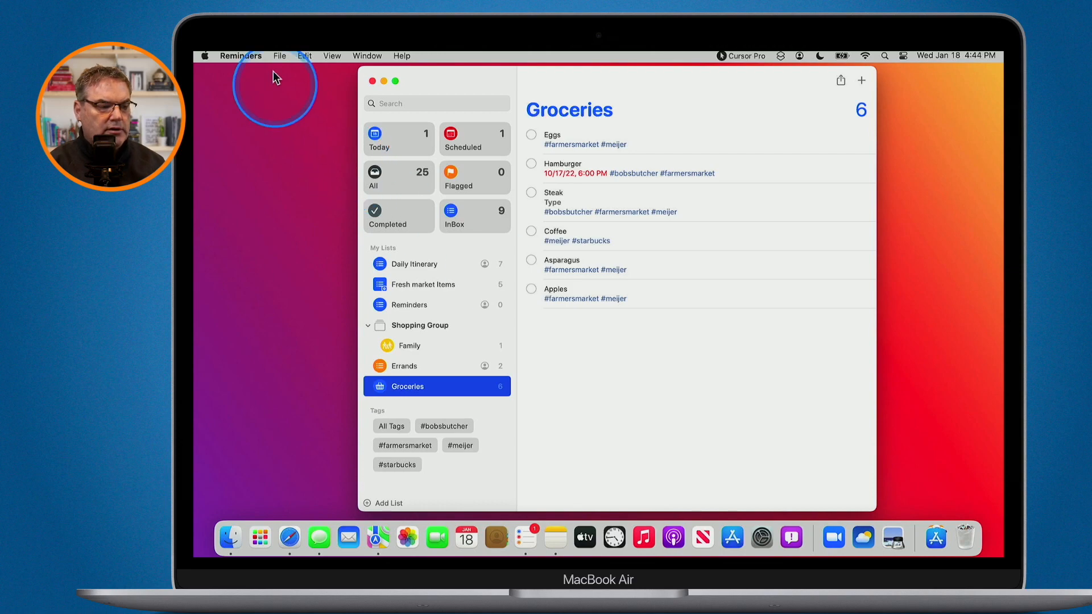
pyautogui.moveTo(279, 60)
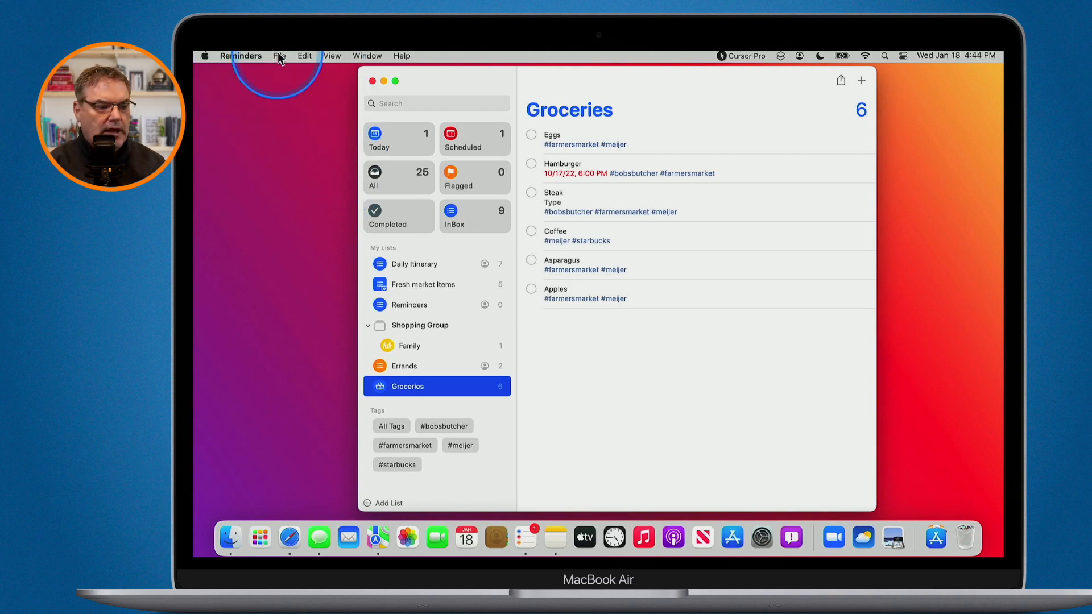
pyautogui.click(279, 56)
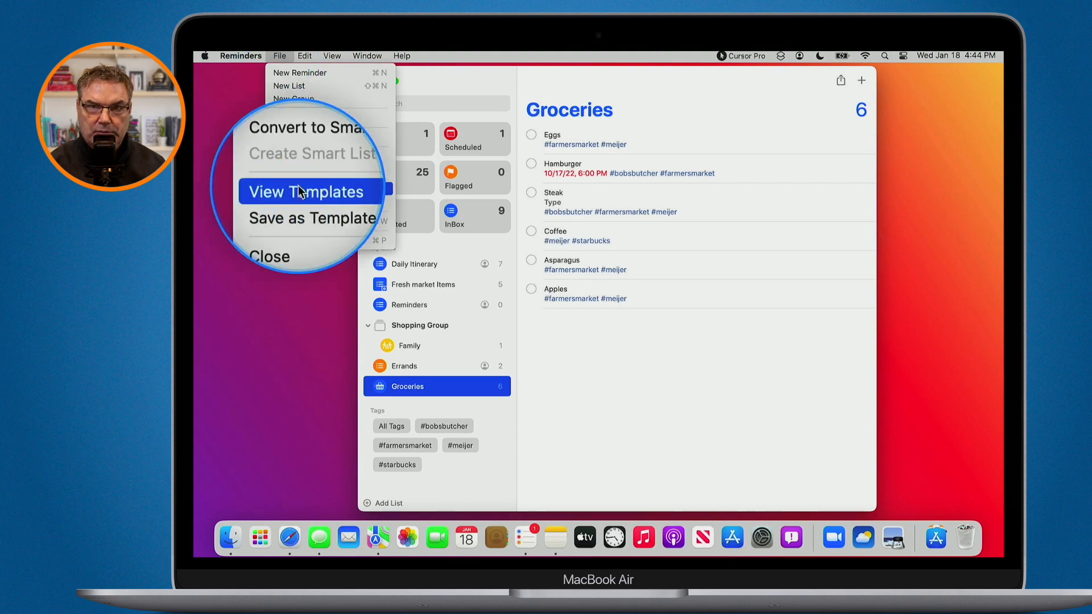
pyautogui.click(310, 191)
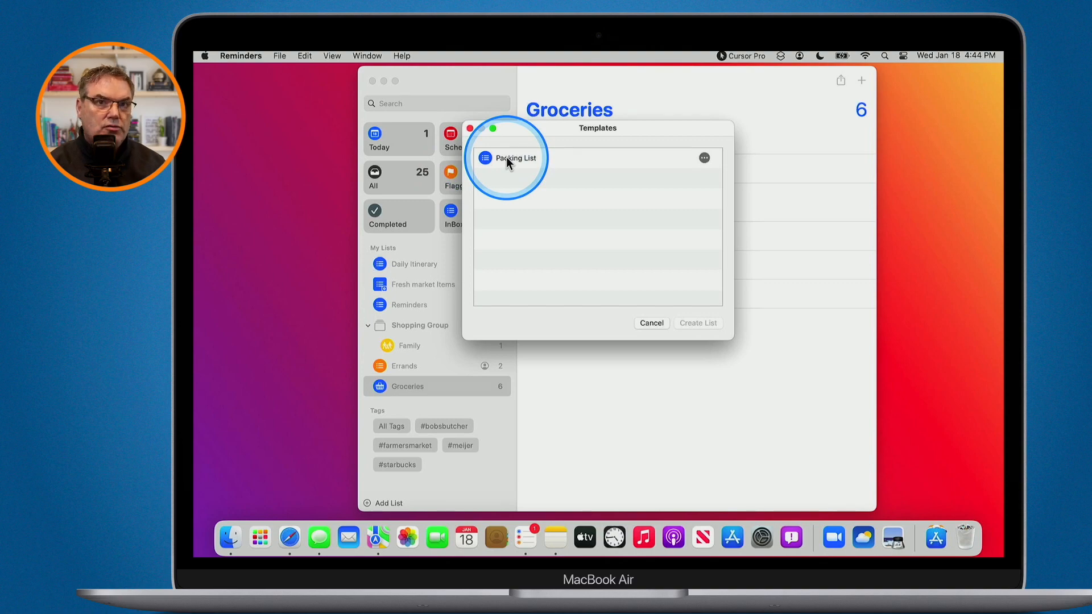
pyautogui.click(510, 160)
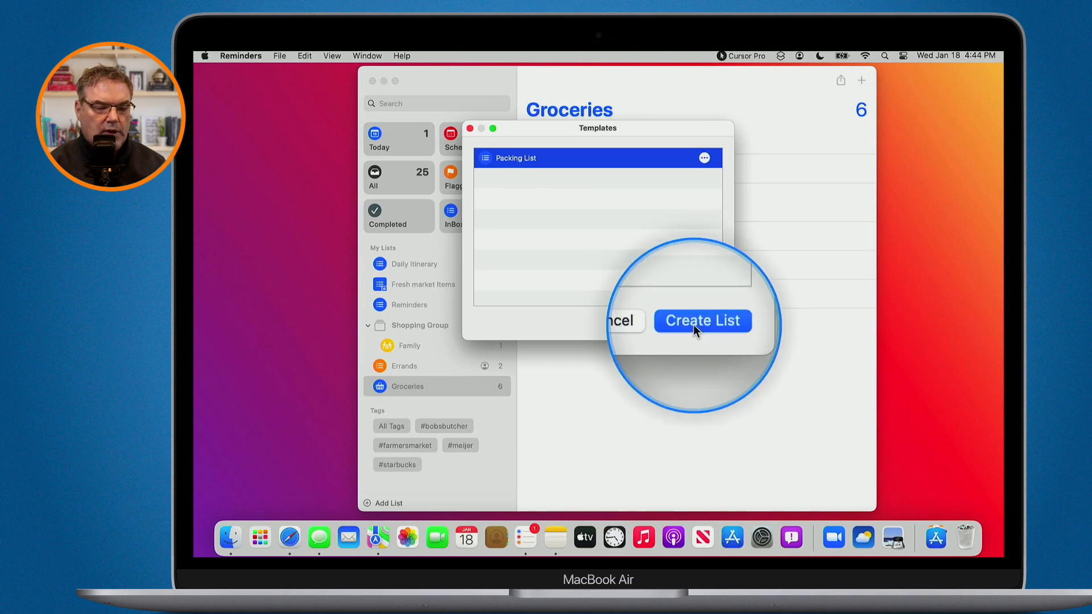
pyautogui.click(702, 320)
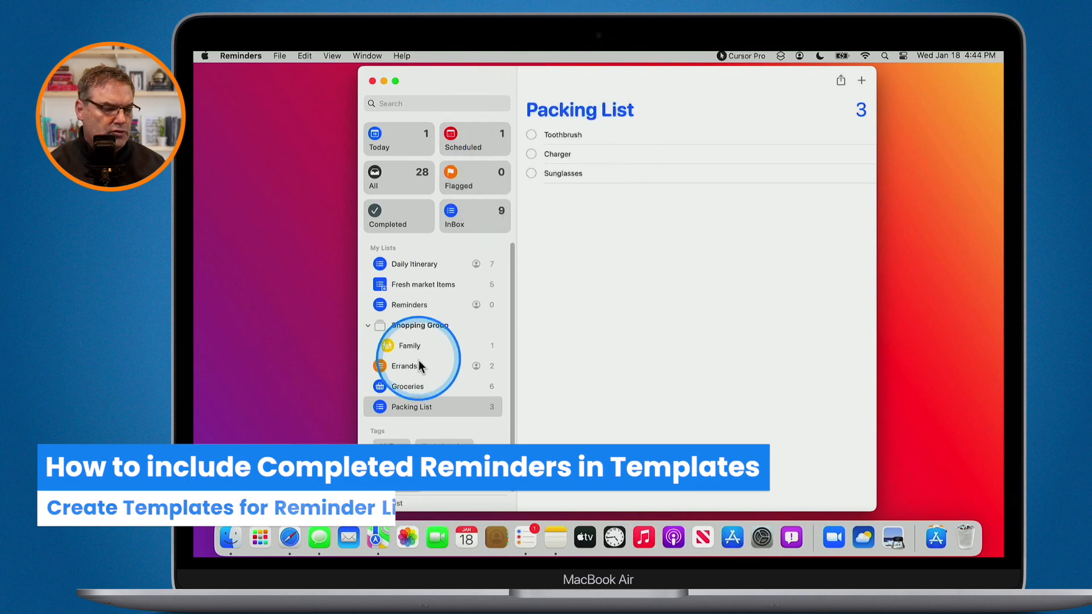
# Step: Save Groceries as the template 'Groceries' with Include Completed Reminders ticked
pyautogui.click(406, 386)
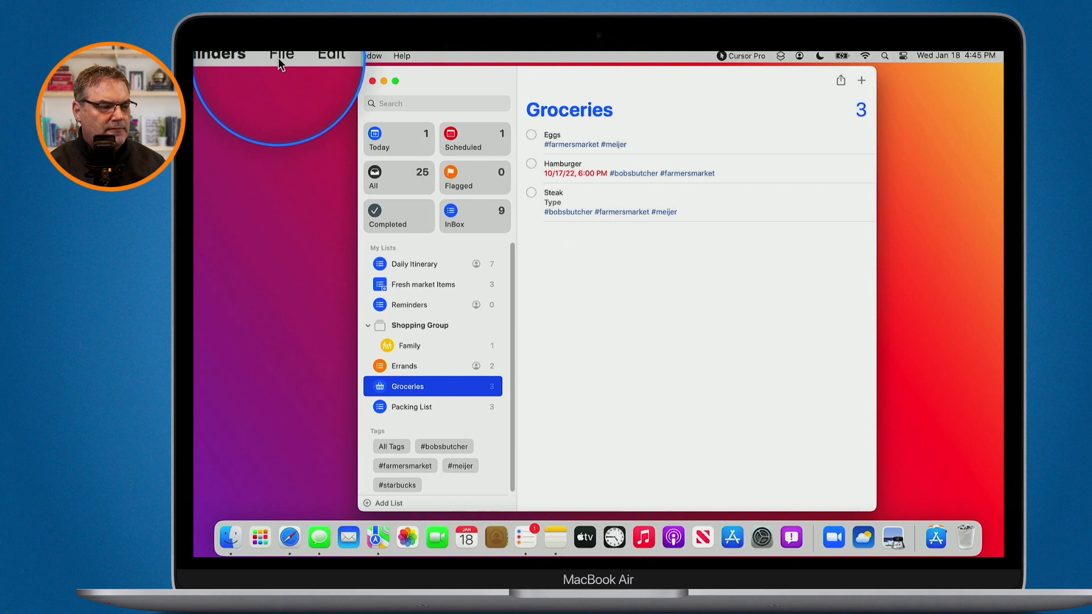
pyautogui.click(283, 54)
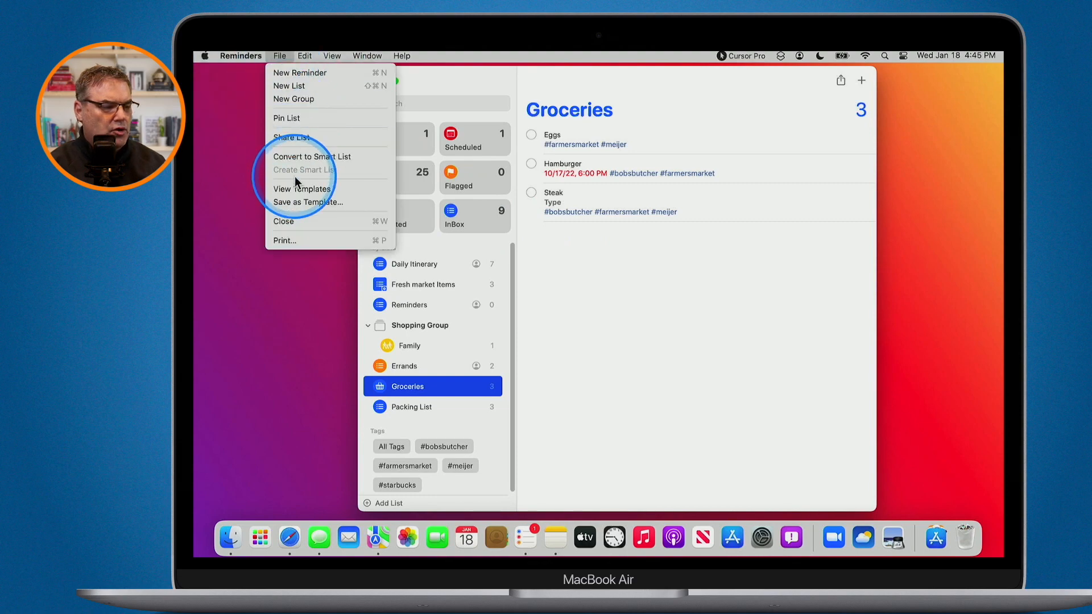
pyautogui.moveTo(293, 205)
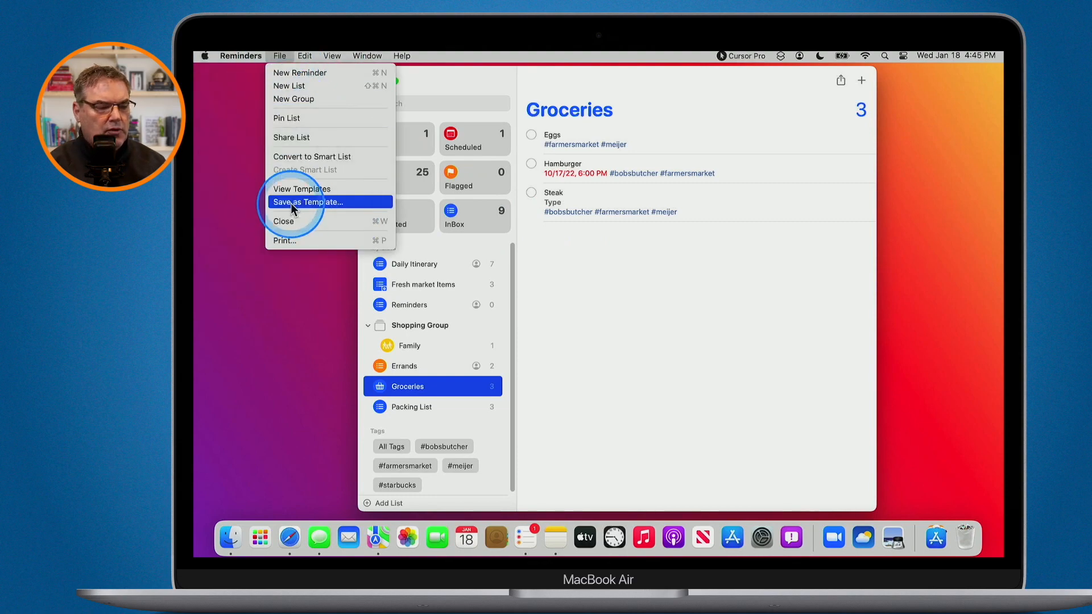
pyautogui.click(304, 201)
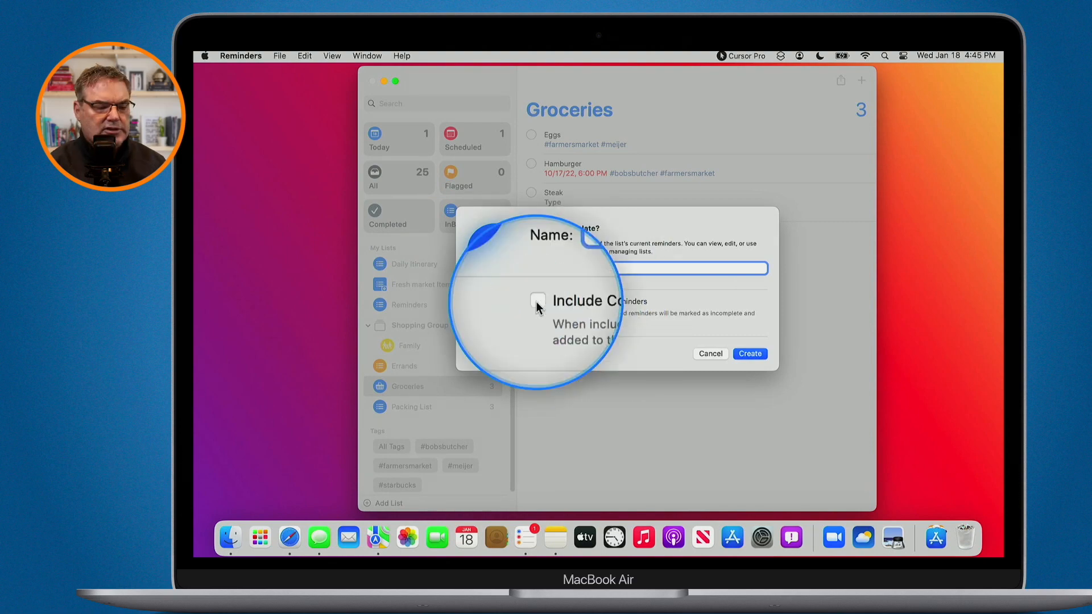
pyautogui.click(537, 301)
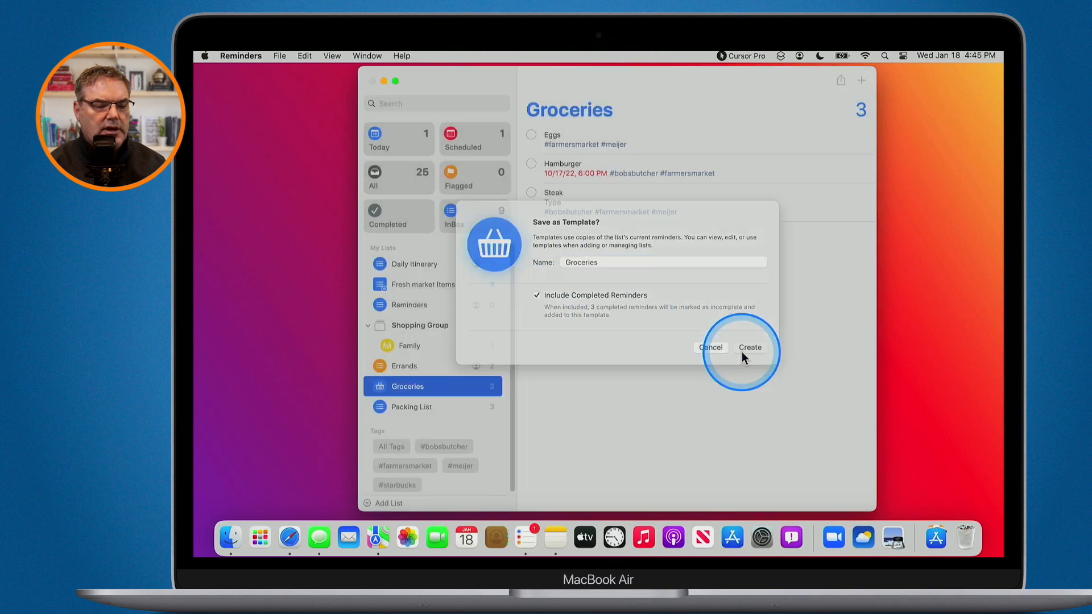
pyautogui.click(749, 346)
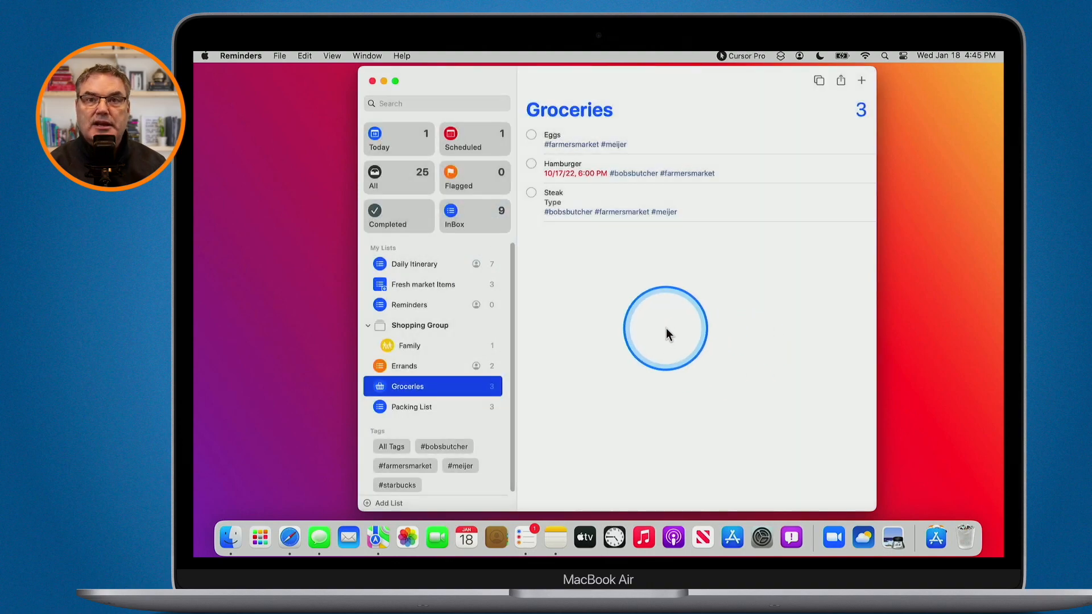
pyautogui.moveTo(545, 249)
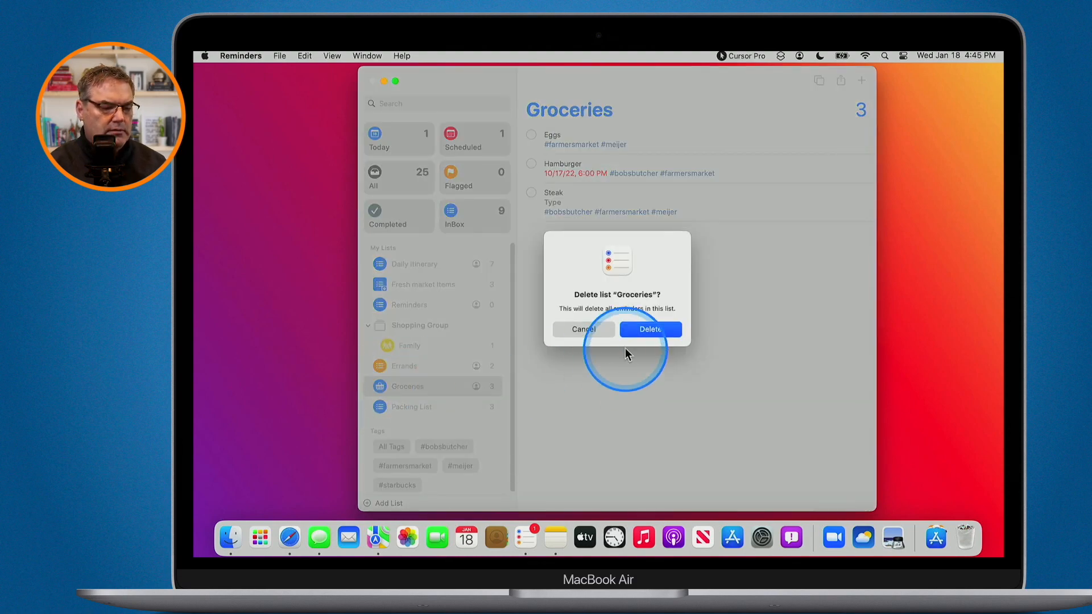
# Step: Delete the original Groceries list and recreate a six-reminder Groceries list from its template
pyautogui.click(650, 329)
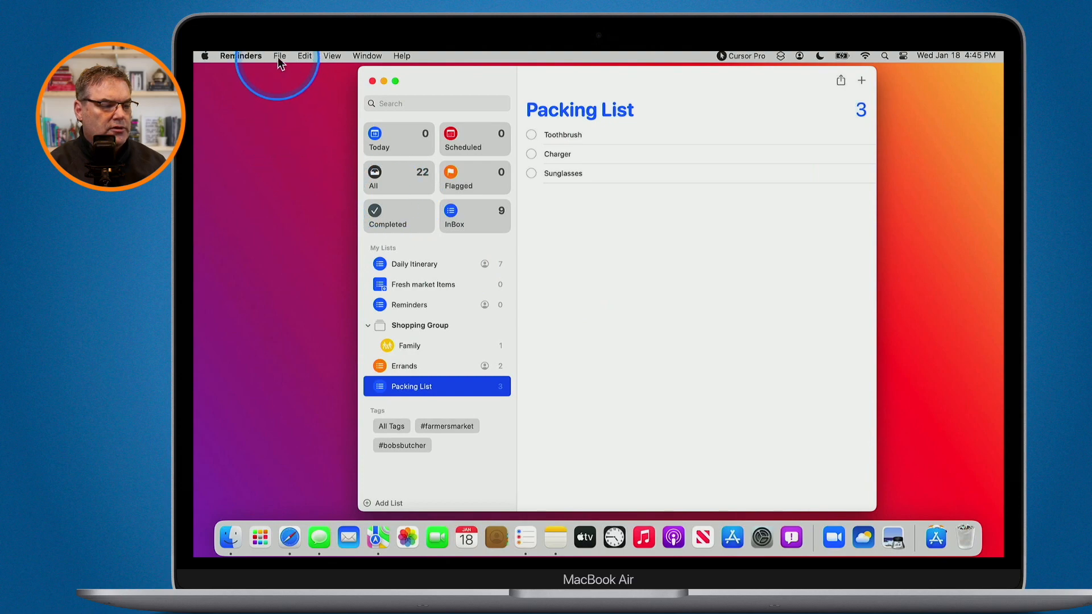
pyautogui.click(279, 56)
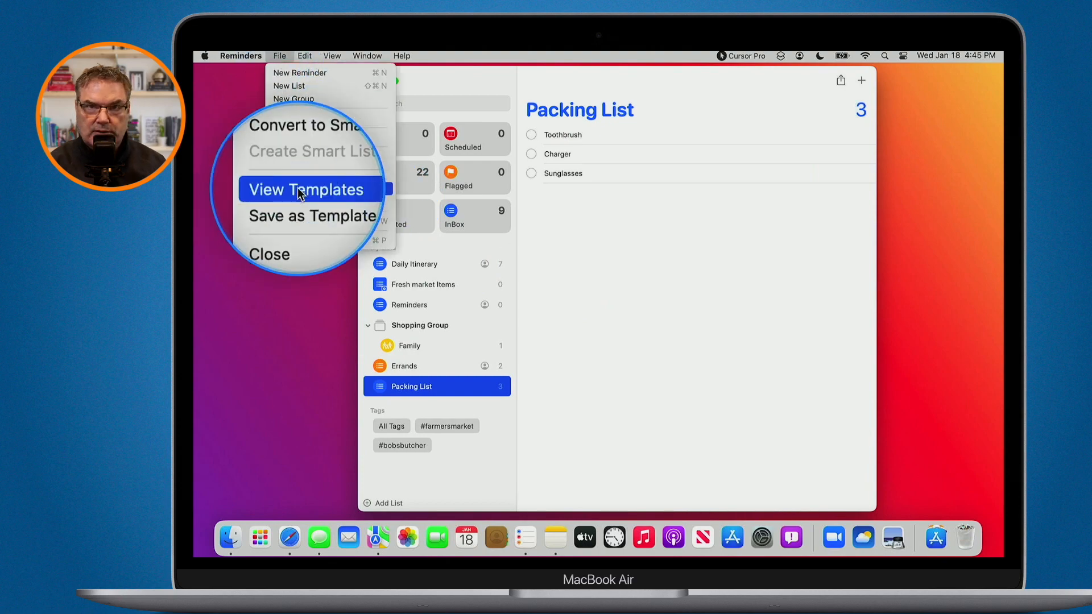
pyautogui.click(306, 189)
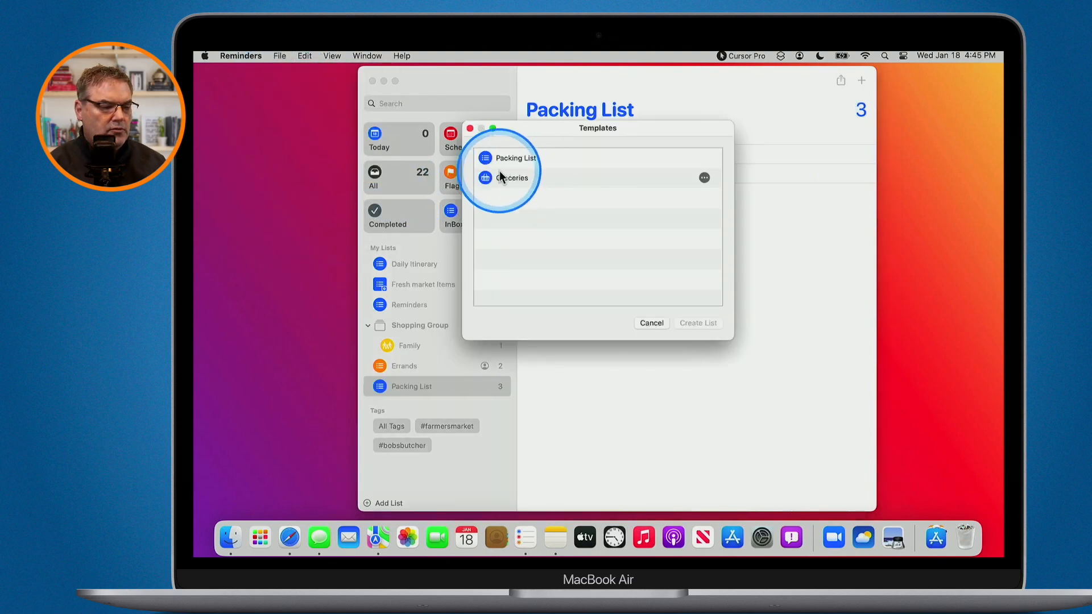
pyautogui.click(512, 177)
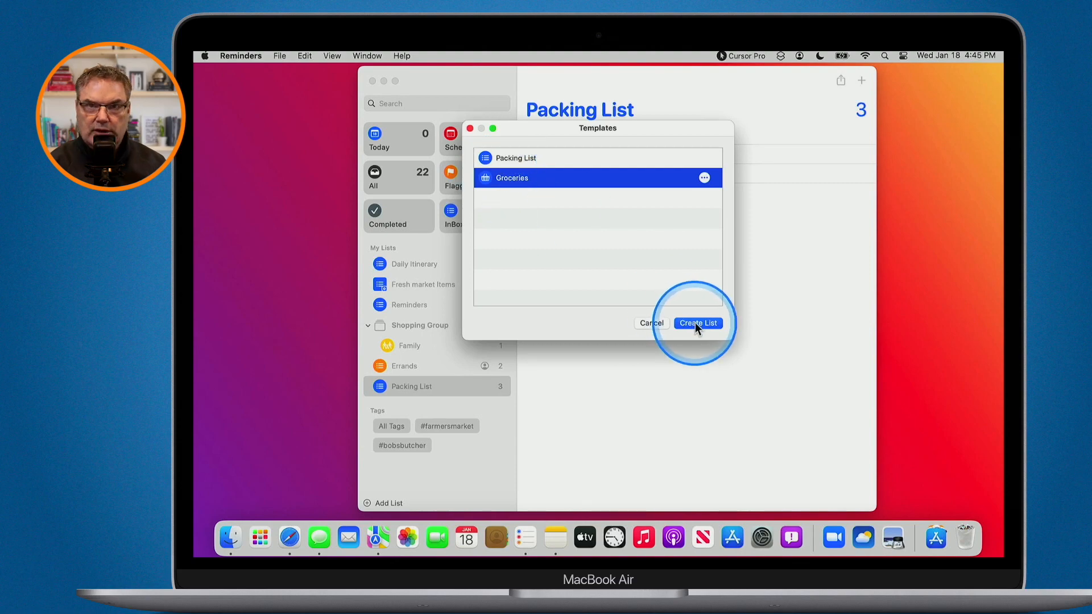
pyautogui.click(698, 323)
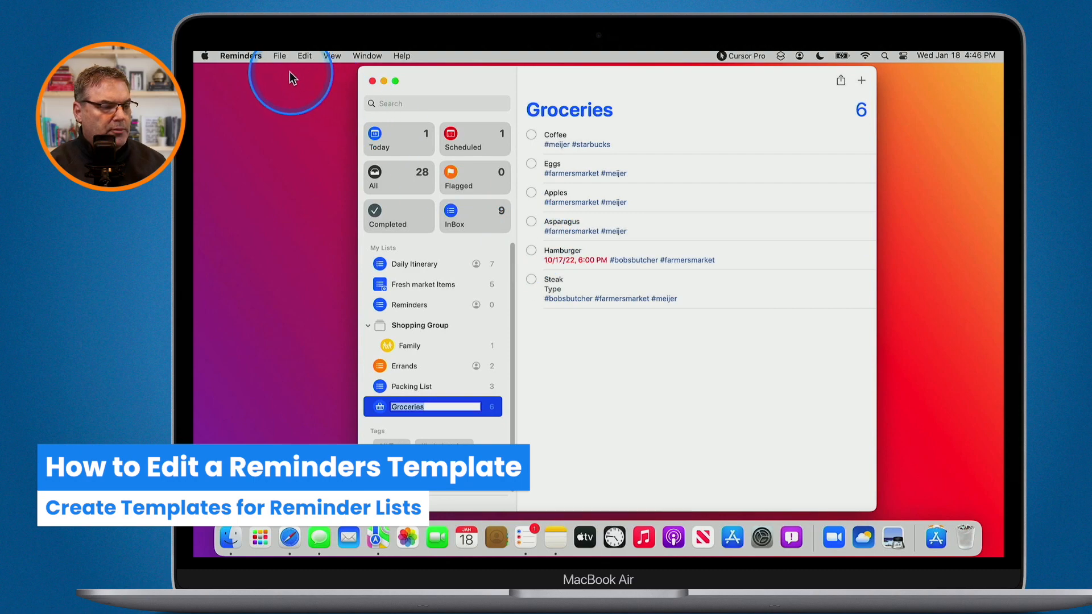
pyautogui.click(279, 56)
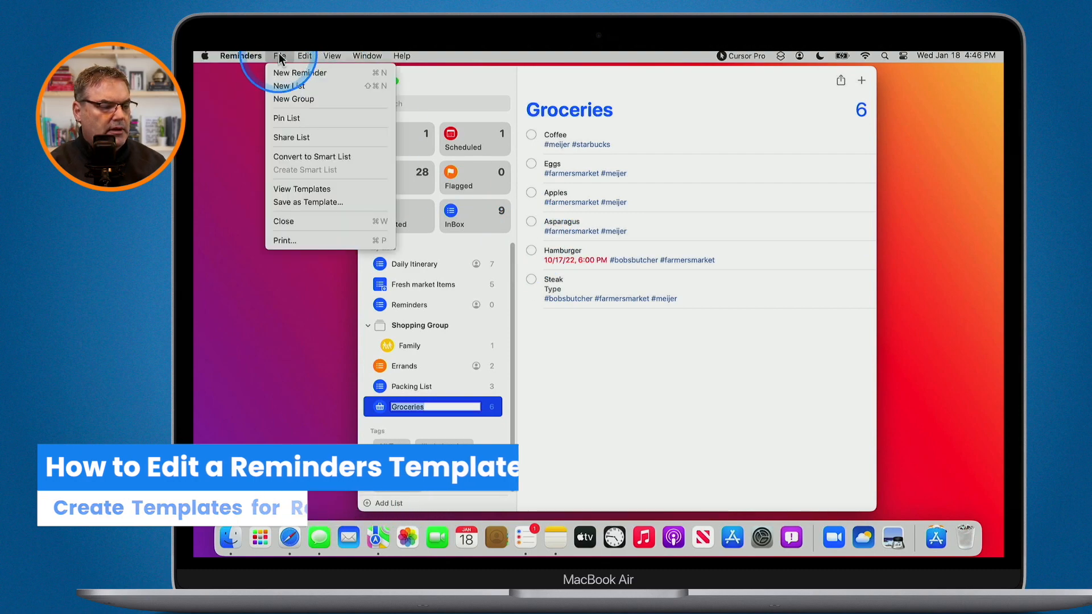
pyautogui.moveTo(302, 189)
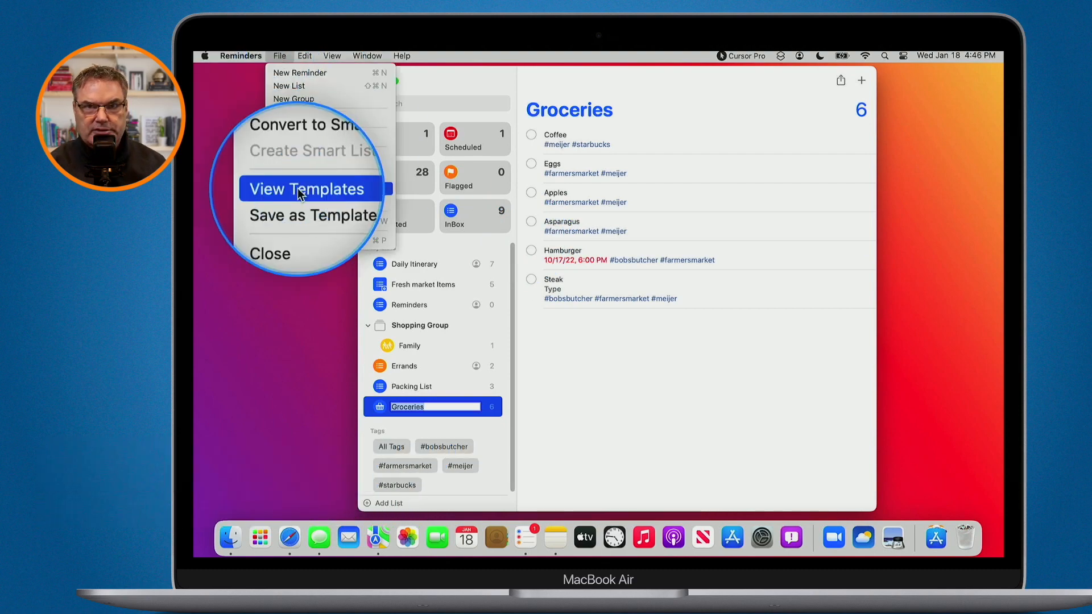
pyautogui.click(307, 188)
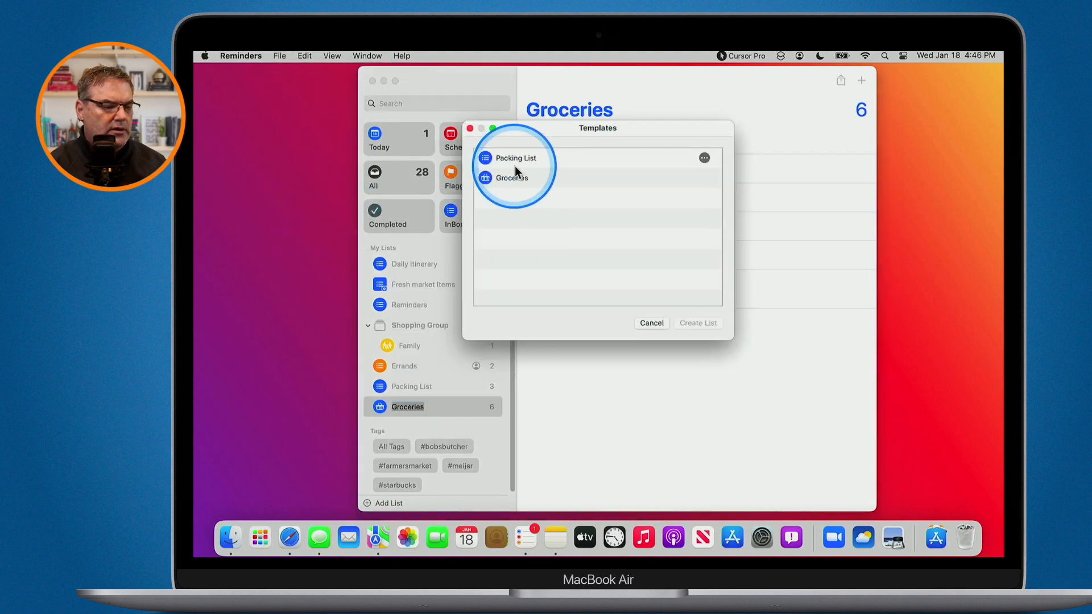
pyautogui.click(515, 158)
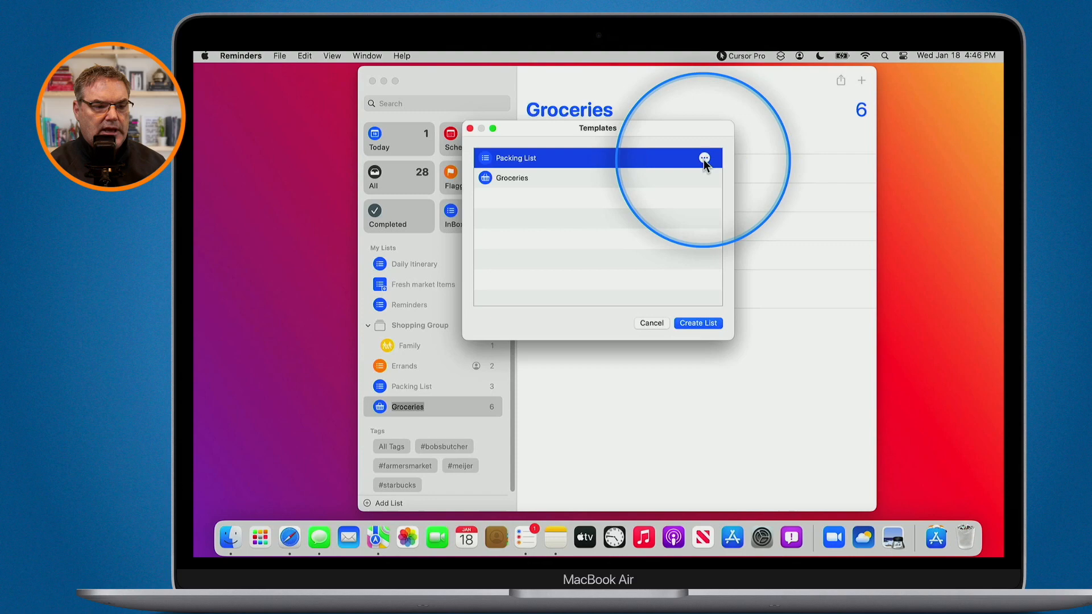
pyautogui.click(707, 158)
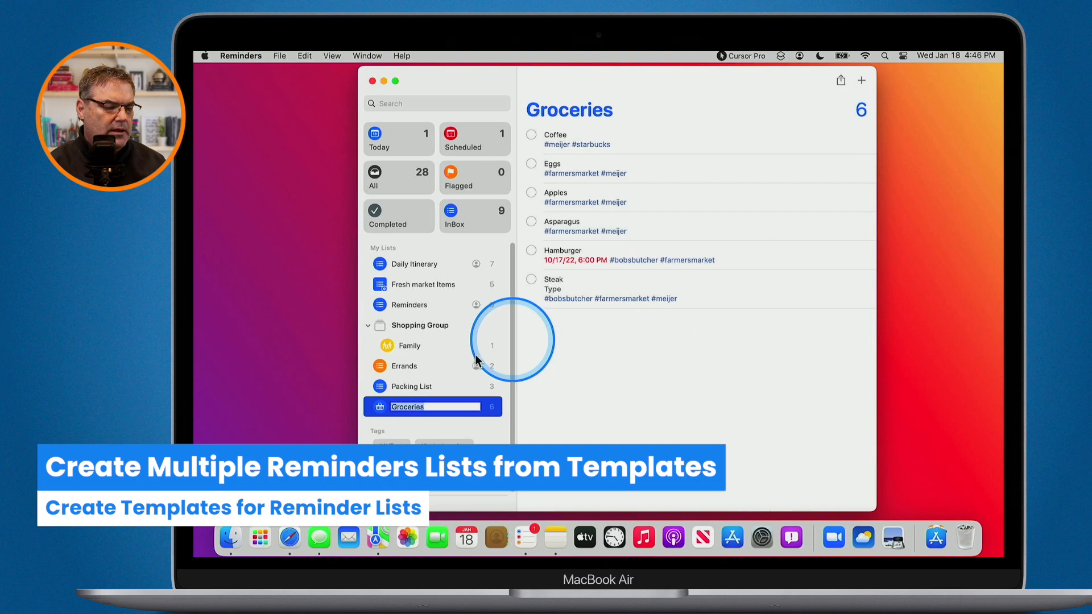
# Step: Rename Packing List to 'Packing List AZ' and create 'Packing List Mexico' from the template
pyautogui.click(411, 386)
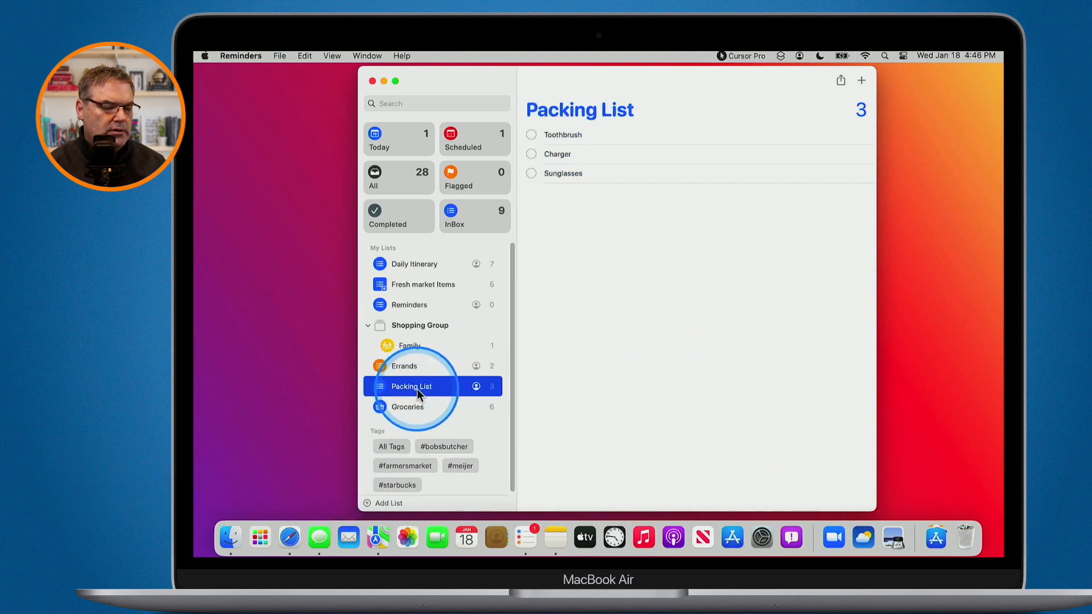
pyautogui.doubleClick(411, 386)
pyautogui.write(' AZ')
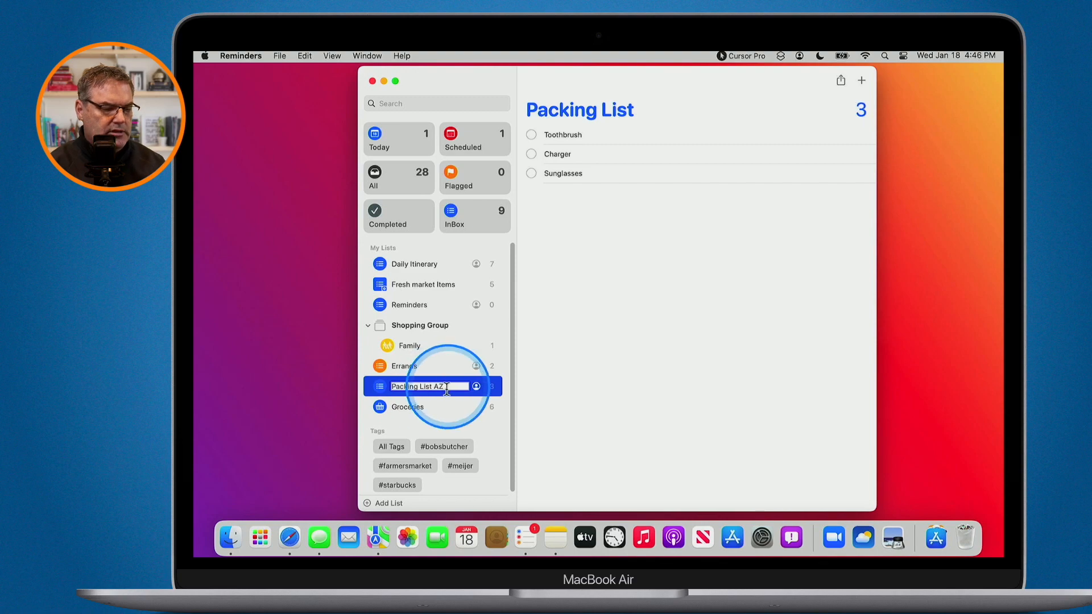
pyautogui.moveTo(547, 386)
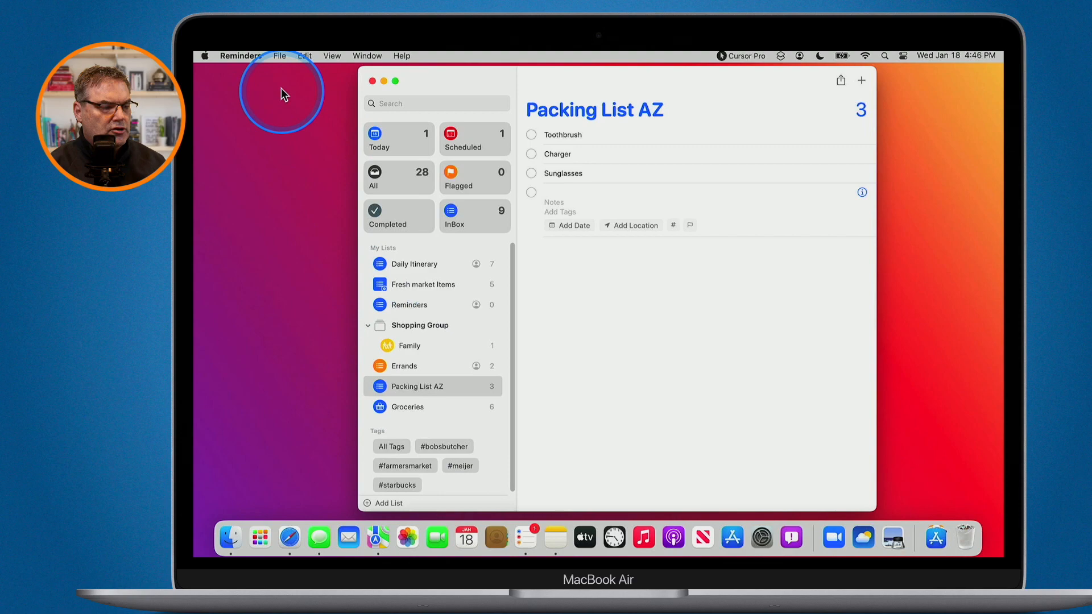
pyautogui.click(280, 55)
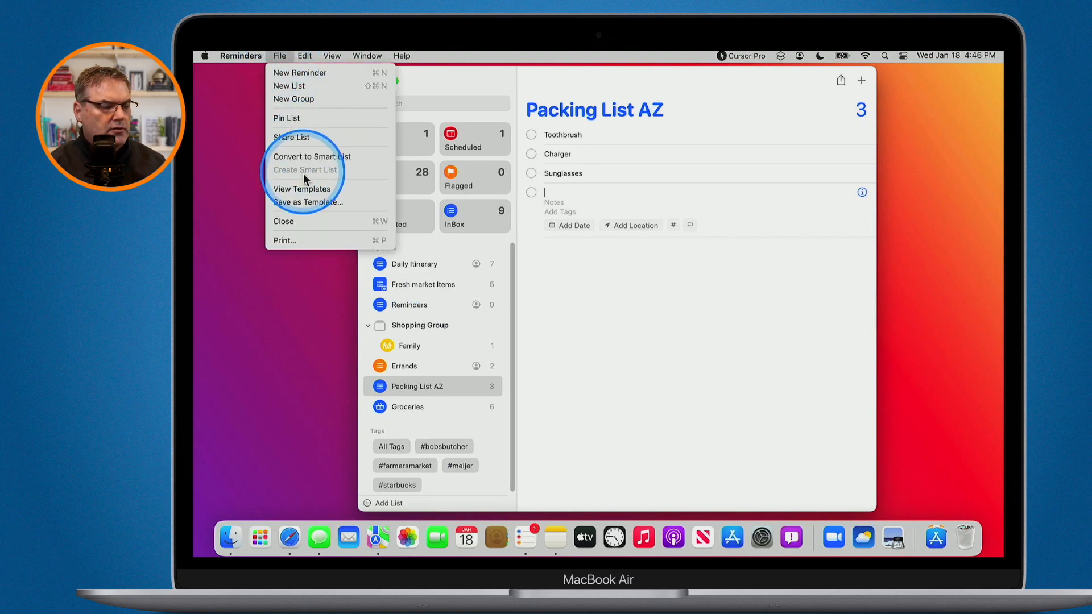
pyautogui.moveTo(304, 194)
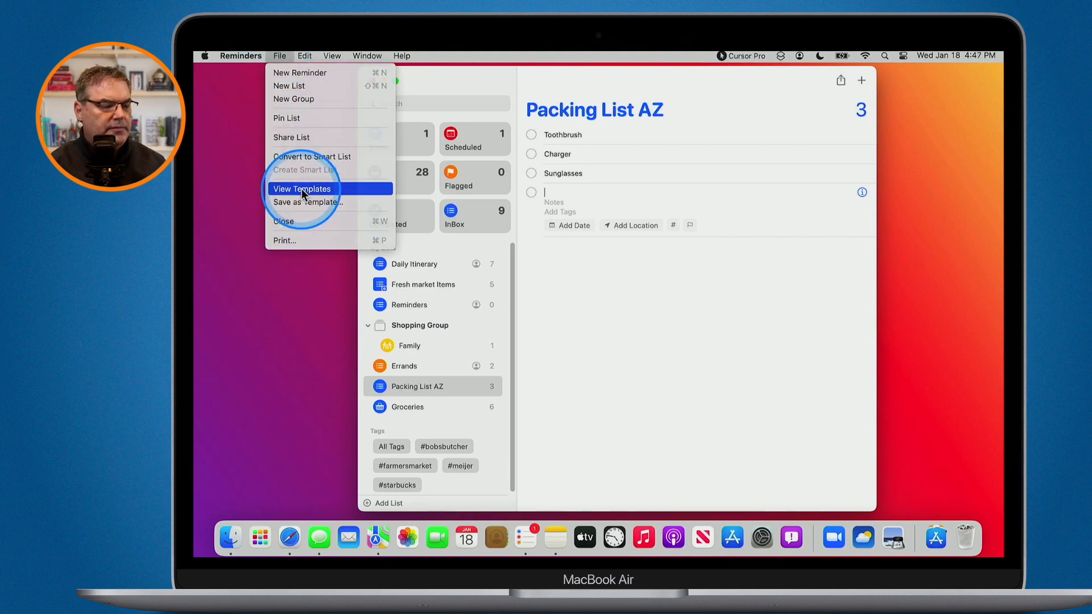
pyautogui.click(301, 188)
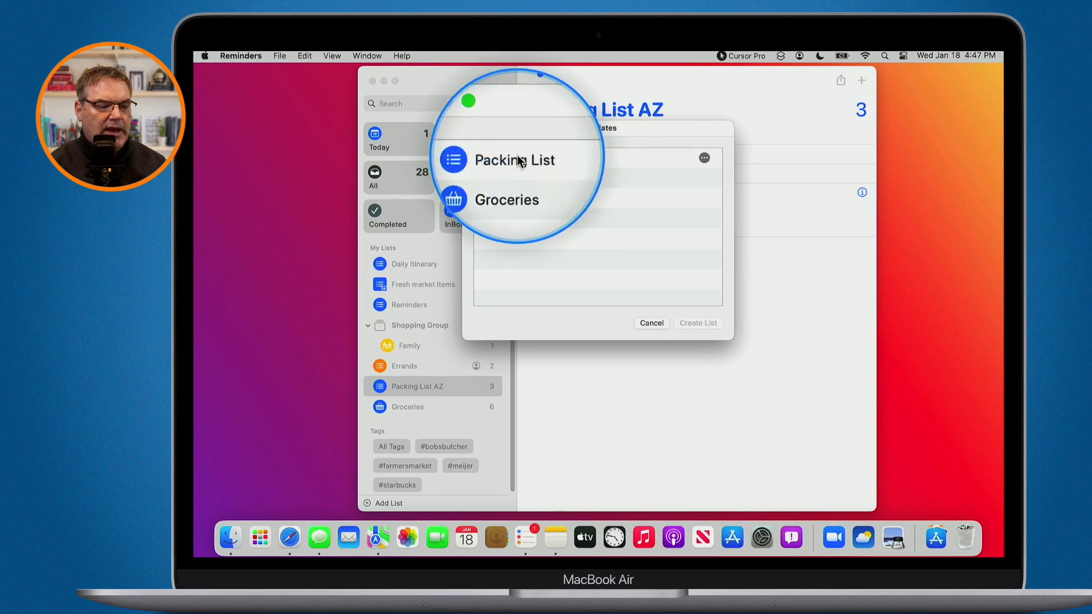
pyautogui.click(514, 160)
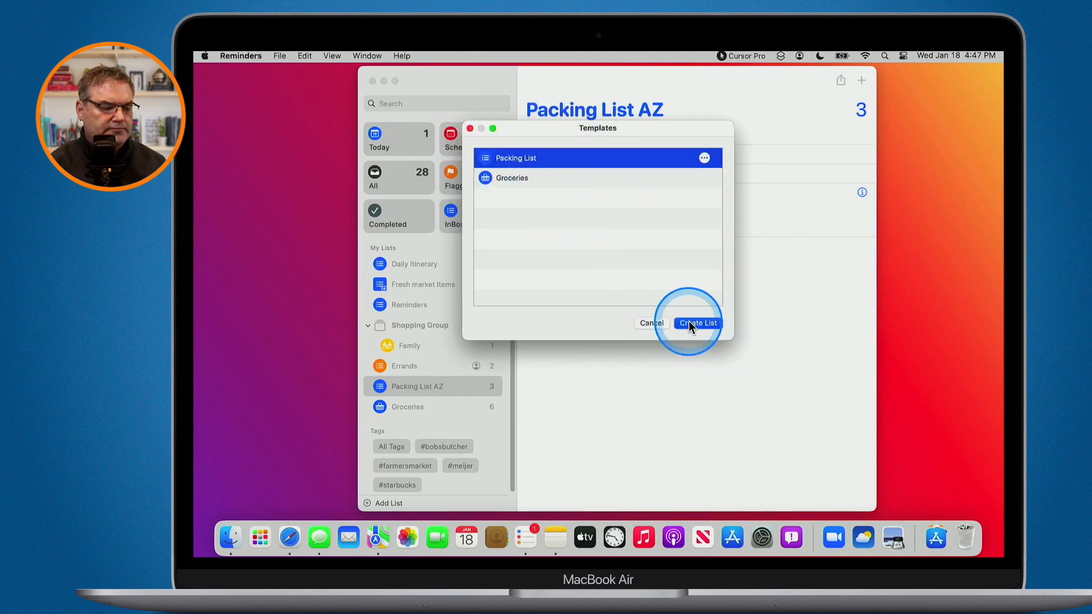
pyautogui.click(697, 323)
pyautogui.write('Packing List Mexic')
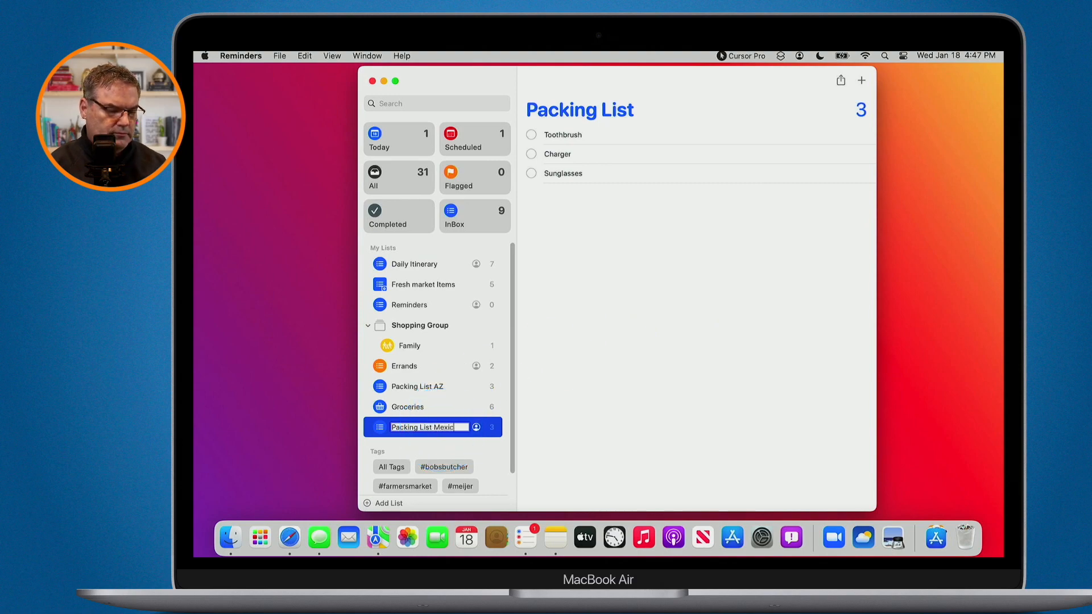
pyautogui.press('Return')
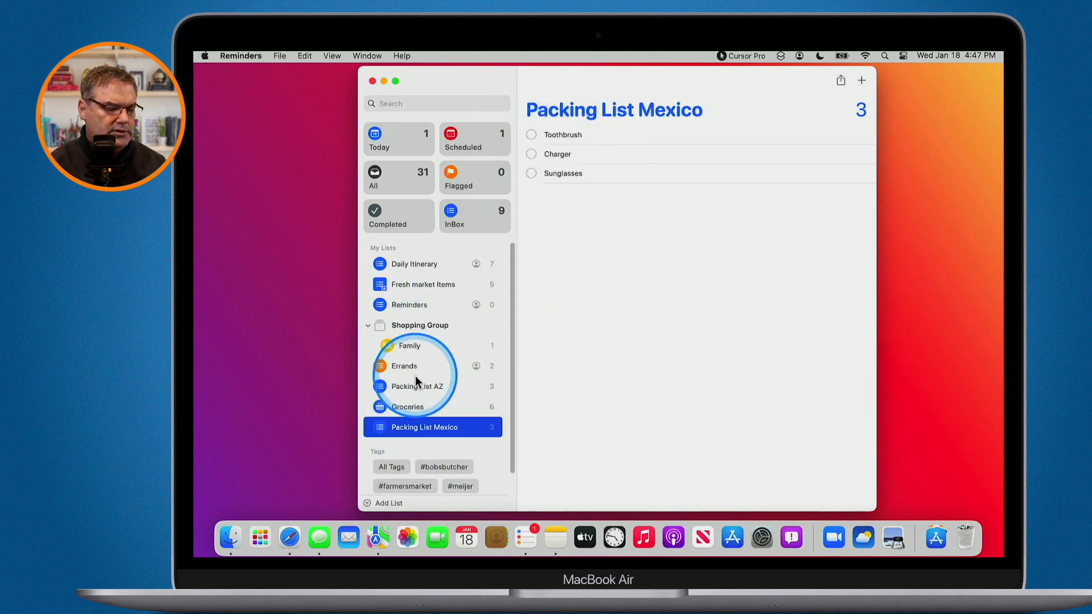
pyautogui.click(417, 386)
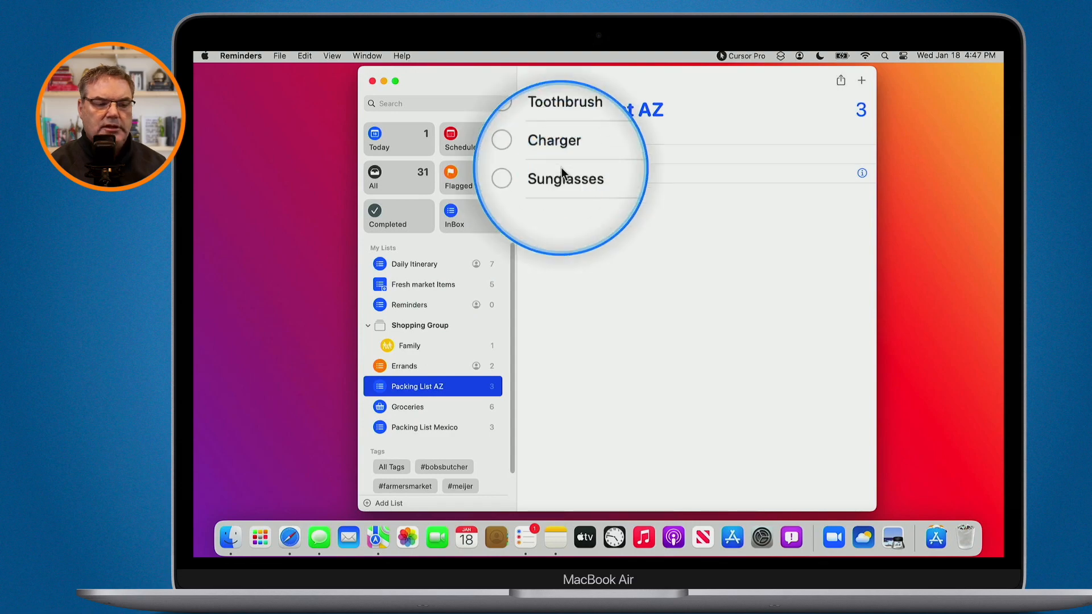